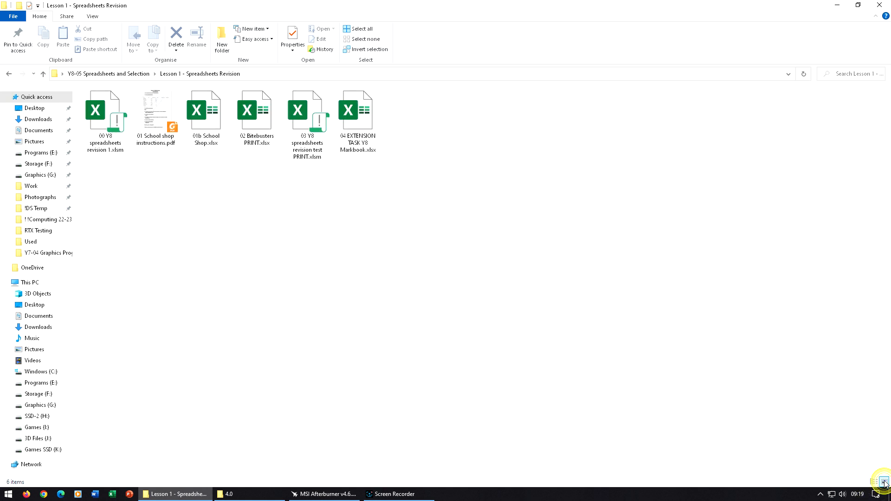
Step: Open '00 Y8 spreadsheets revision 1.xlsm' from the Spreadsheets Revision folder in Excel
click(104, 111)
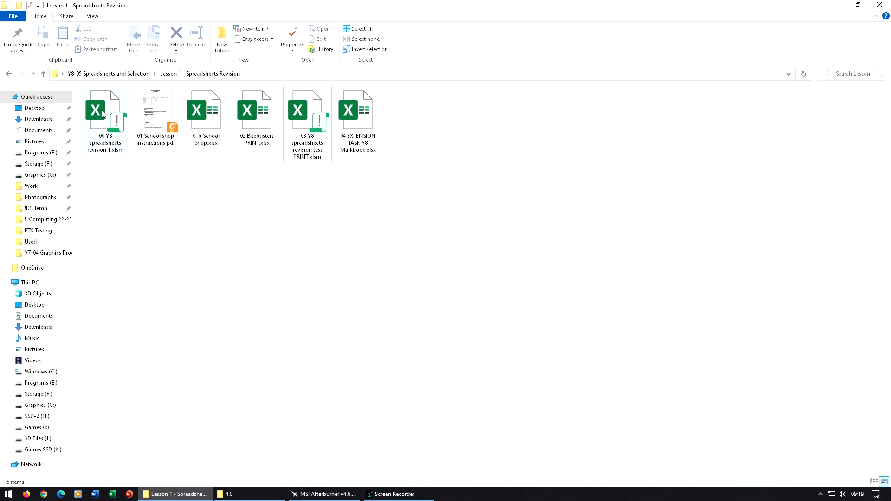
click(105, 117)
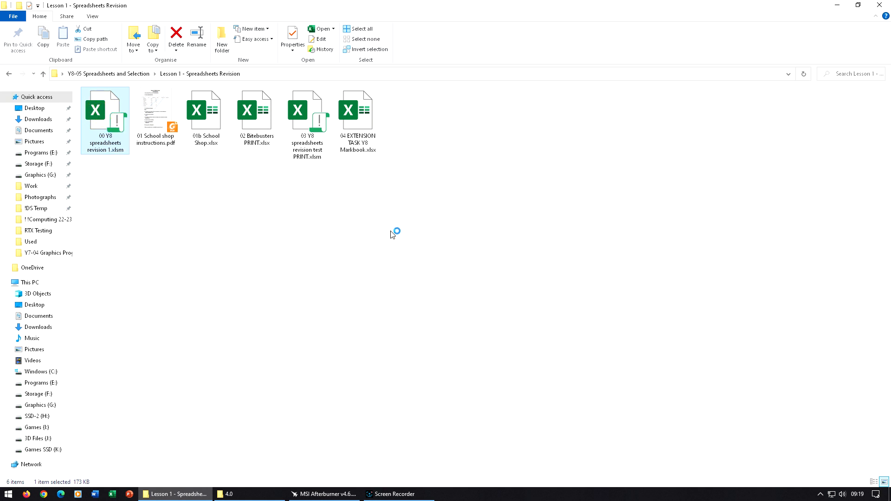
double_click(105, 111)
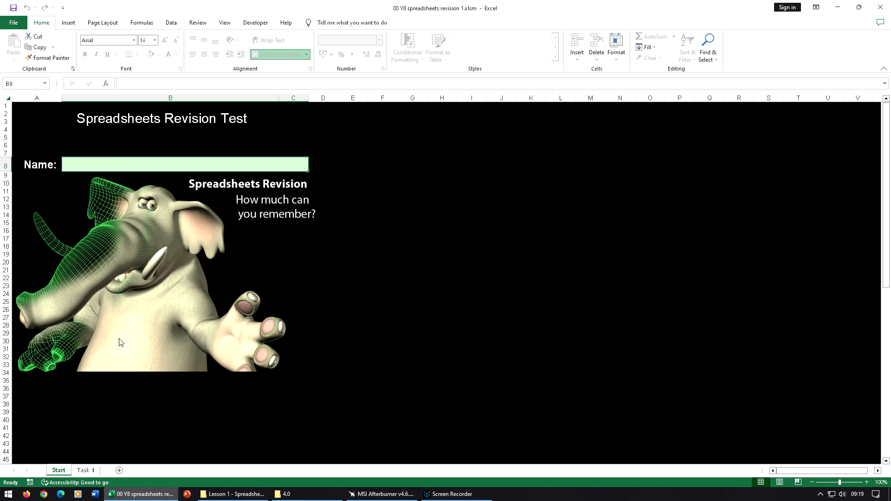
Step: Go to the Task 1 sheet and select Question 1's yellow answer cell C11
click(84, 470)
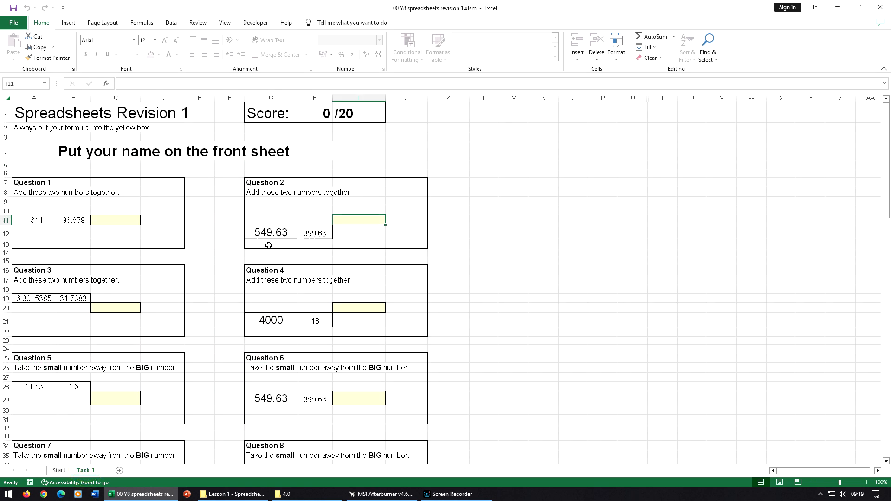
mouse_move(115, 222)
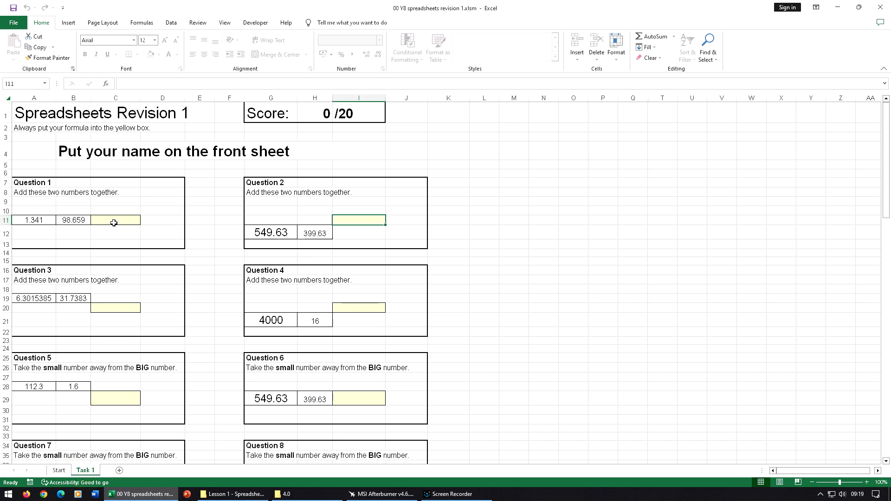
click(115, 220)
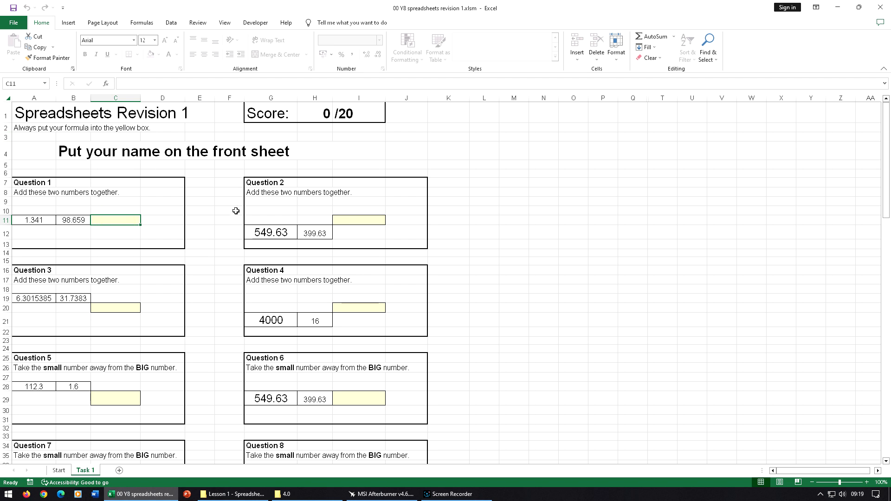
mouse_move(217, 331)
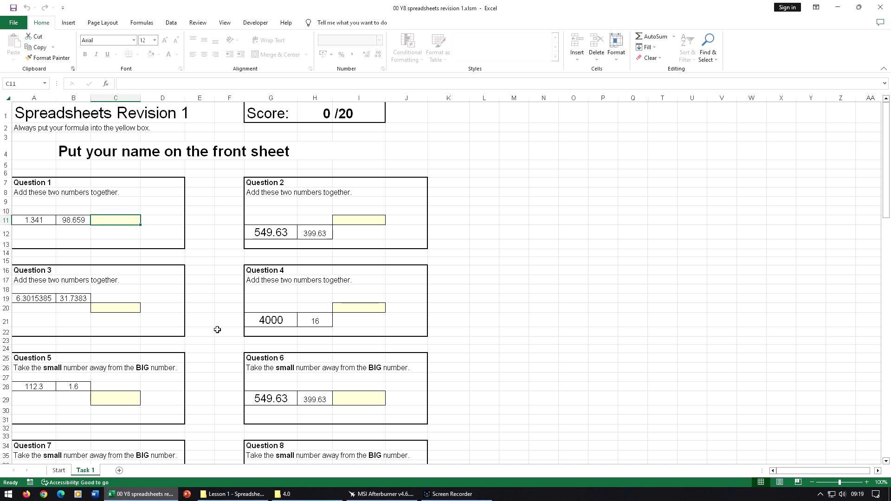
mouse_move(222, 252)
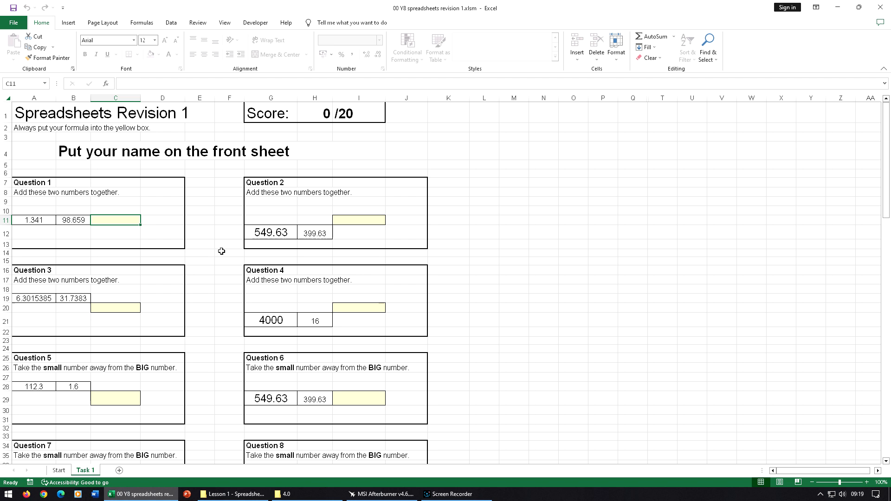
mouse_move(204, 238)
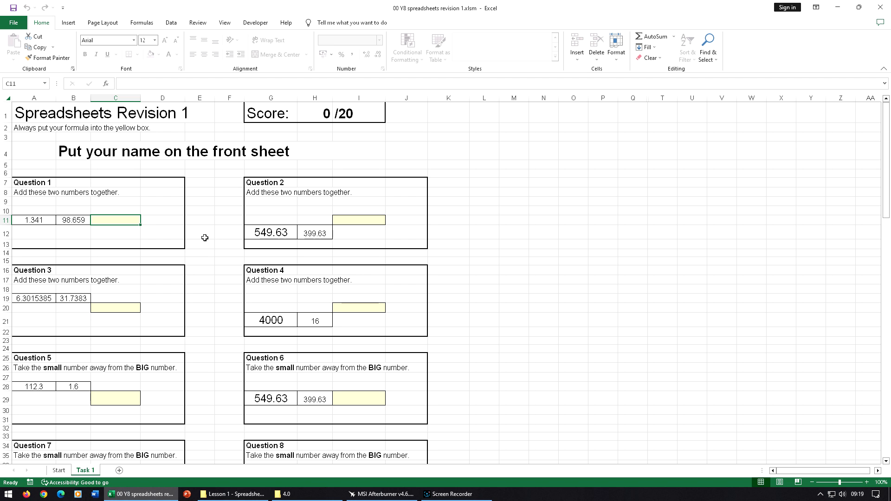
mouse_move(164, 234)
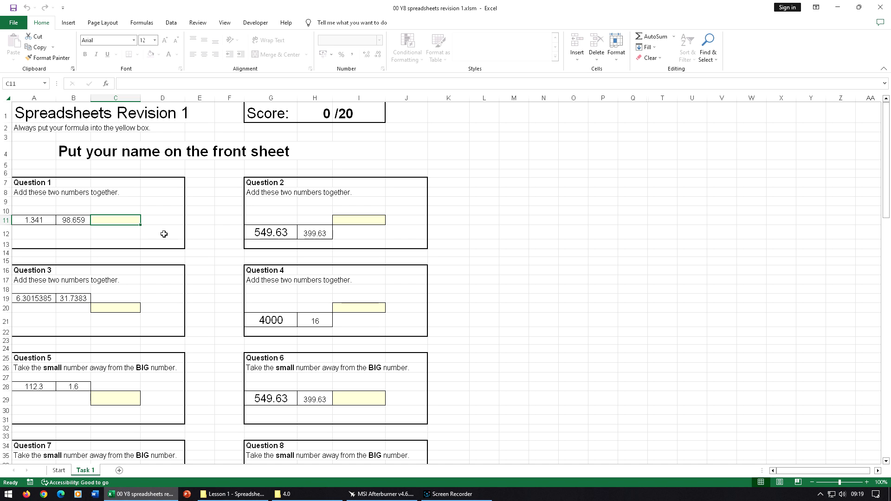
mouse_move(95, 243)
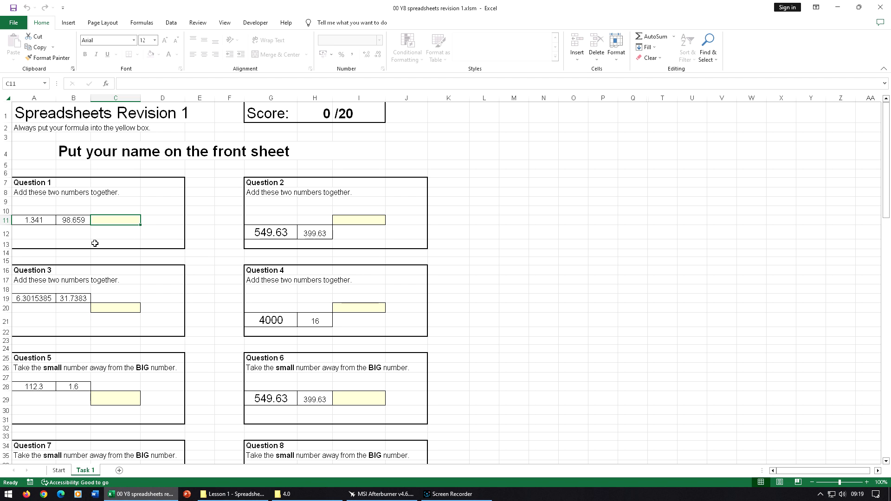
mouse_move(235, 316)
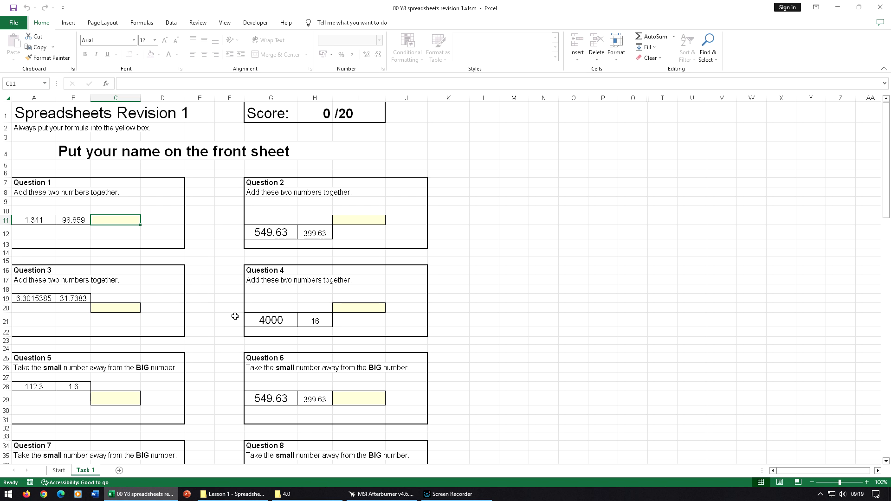
Step: Enter =A11+B11 in C11 so Question 1 shows 100, marked Correct, score 1/20
text(=)
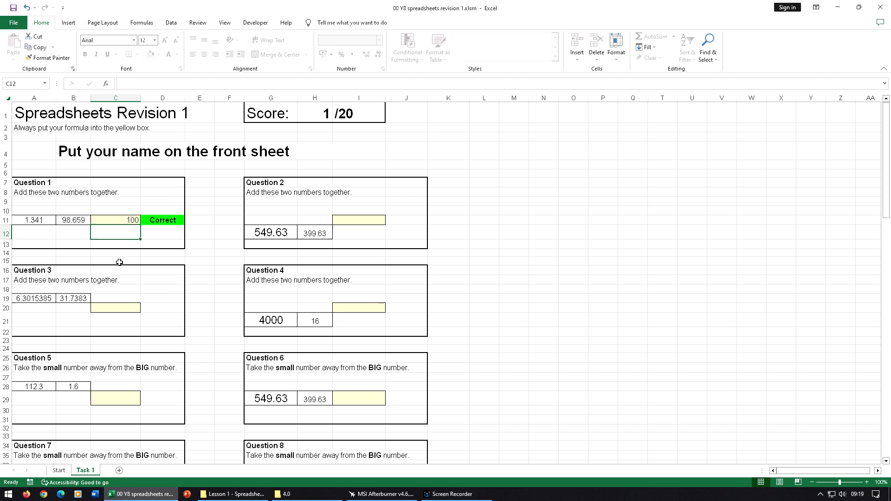
mouse_move(388, 308)
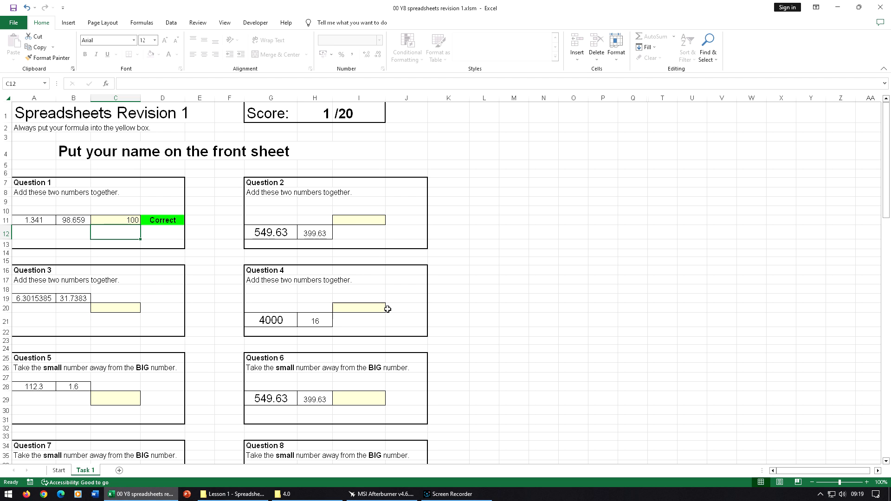
Step: Enter =A28-B28 in C29 so Question 5 shows 110.7, marked Correct
scroll(down, 3)
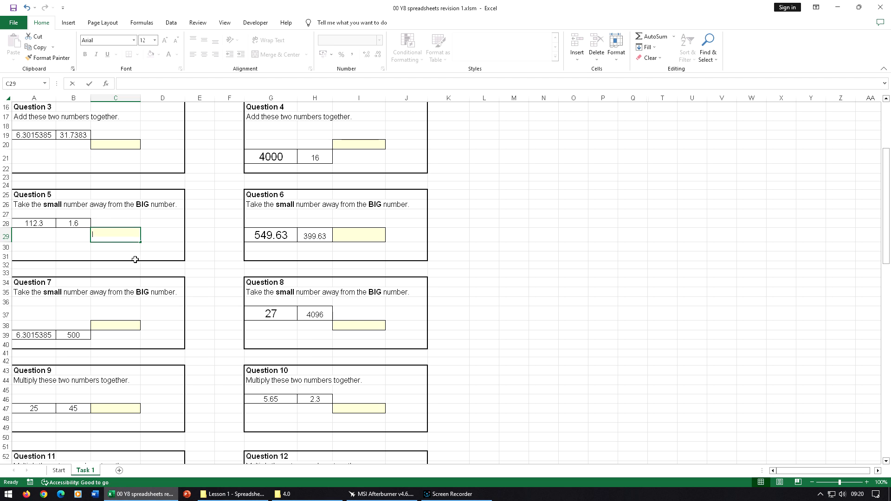
text(=A28)
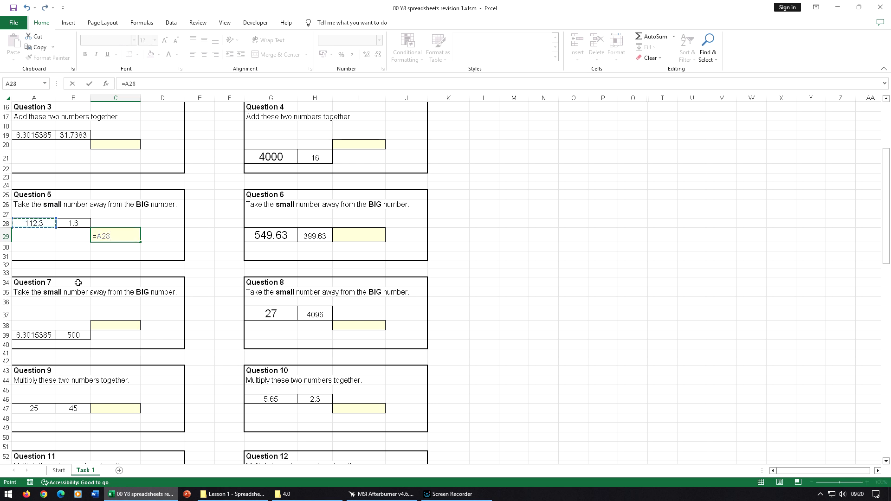
click(72, 224)
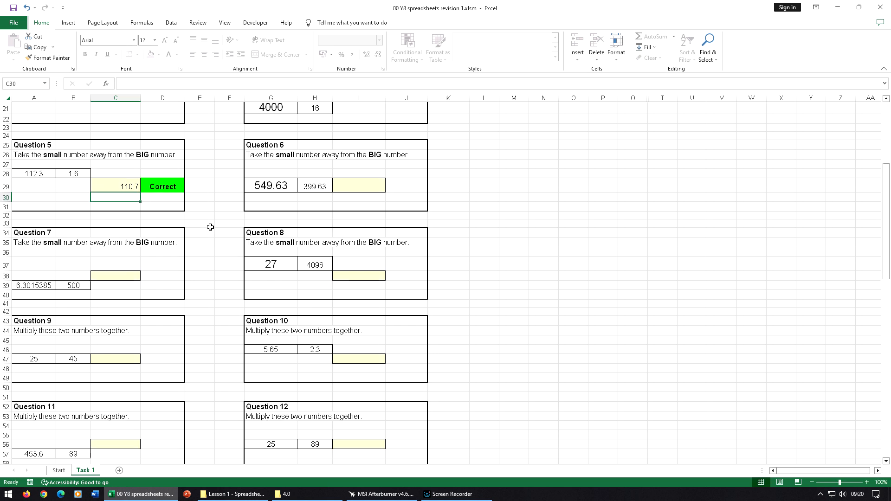
Step: Enter =A47*B47 in C47 so Question 9 shows 1125, marked Correct
scroll(down, 3)
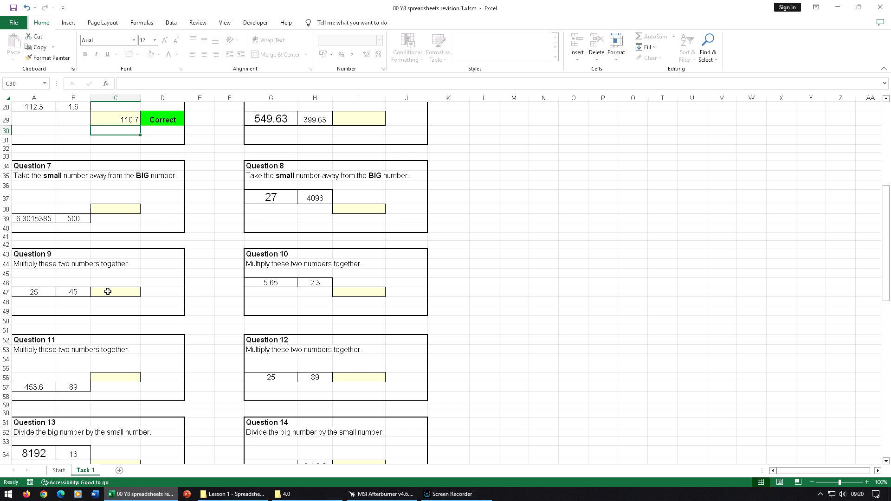
text(=)
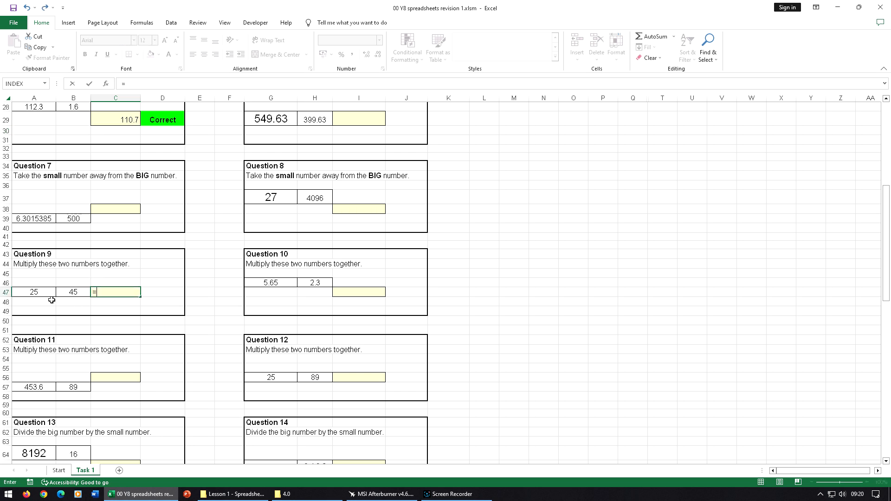
click(34, 291)
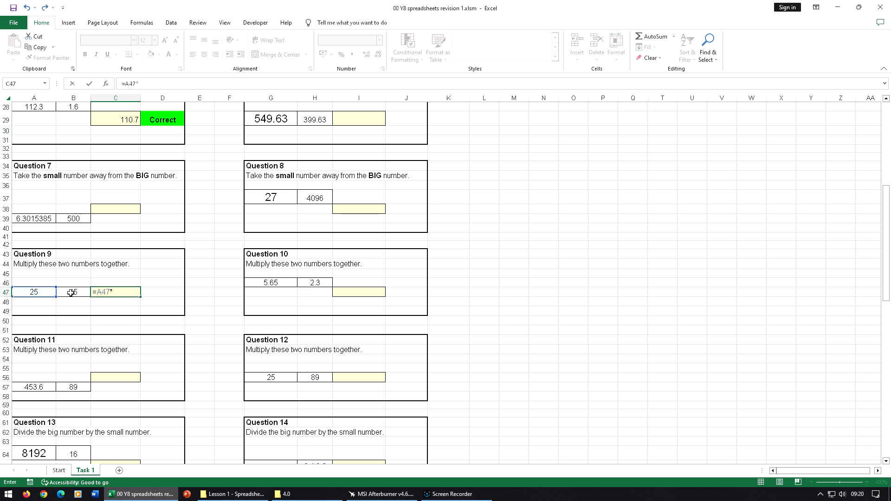
click(72, 292)
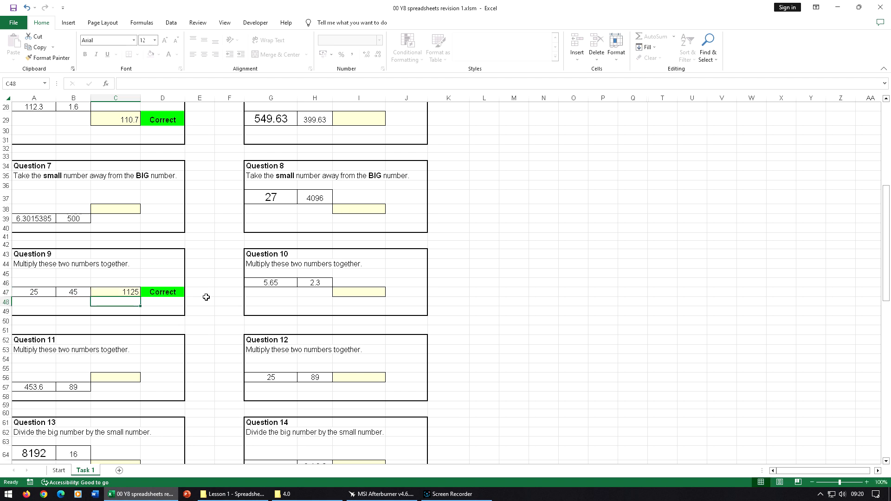
Step: Enter =A64/B64 in C65 so Question 13 shows 512, marked Correct
scroll(down, 3)
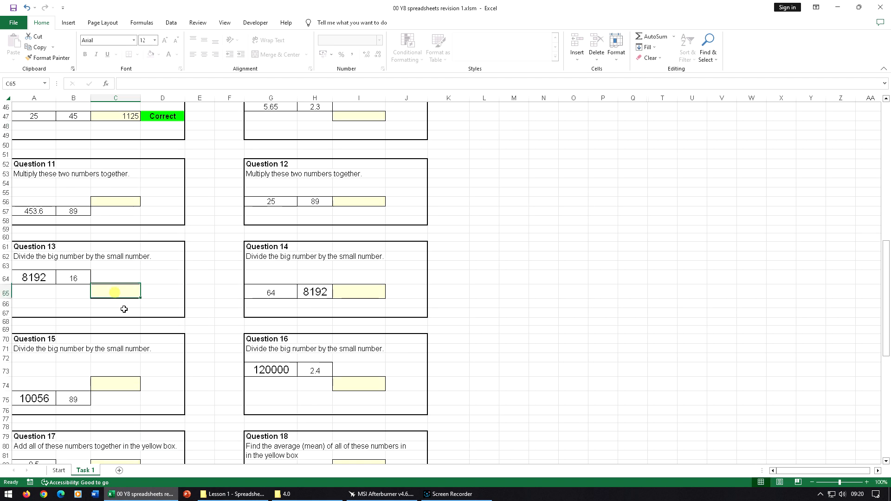
text(=A64)
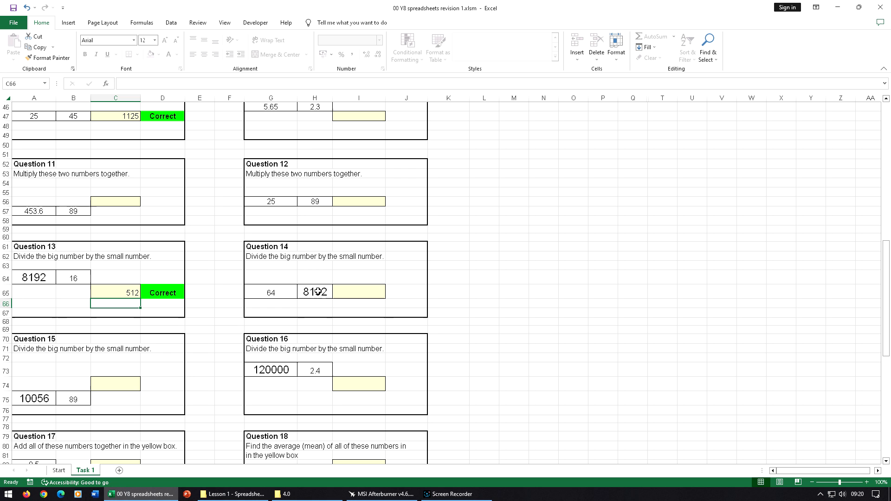
mouse_move(204, 296)
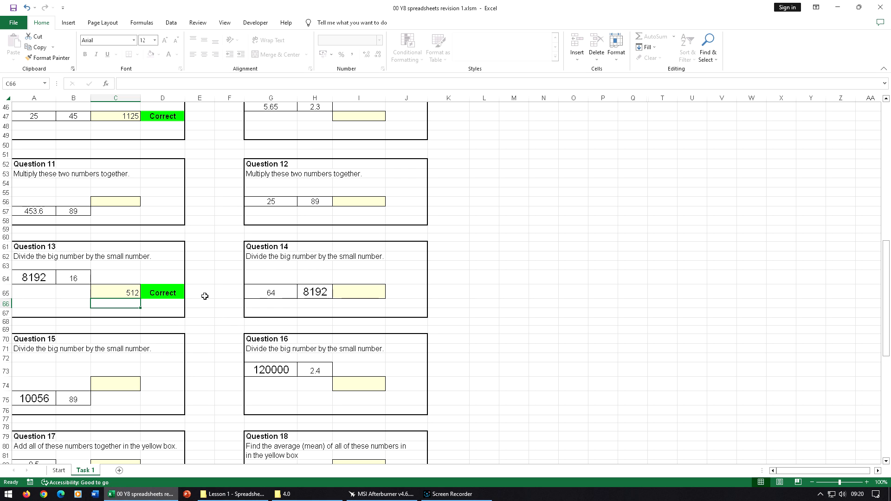
scroll(down, 3)
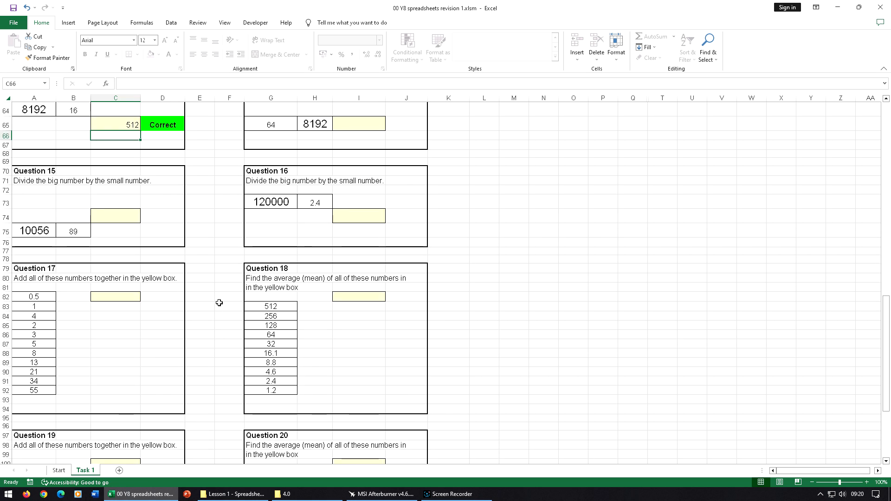
Step: Enter =SUM(A82:A92) in C82 so Question 17 shows 146.5, marked Correct
click(115, 204)
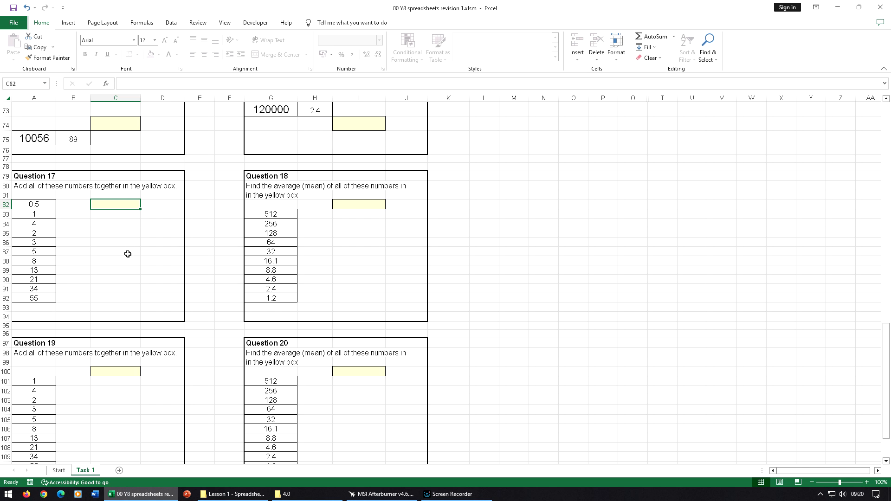
text(=sum)
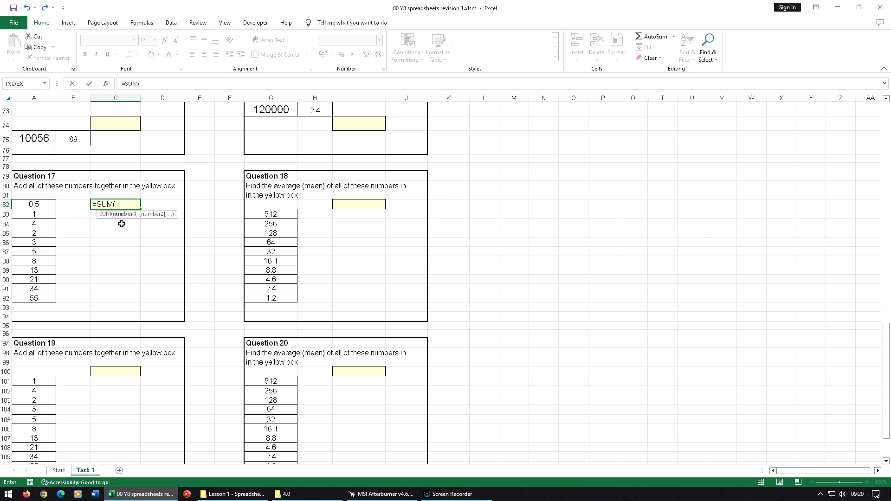
mouse_move(120, 262)
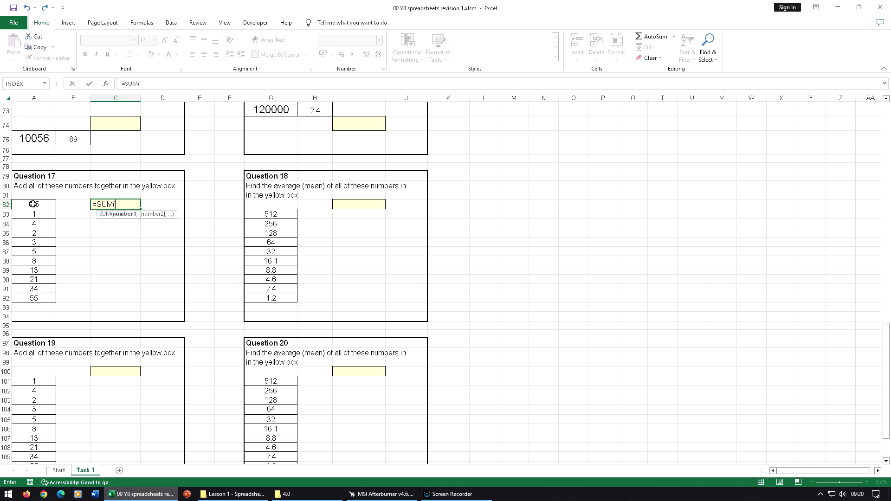
drag(34, 204, 34, 299)
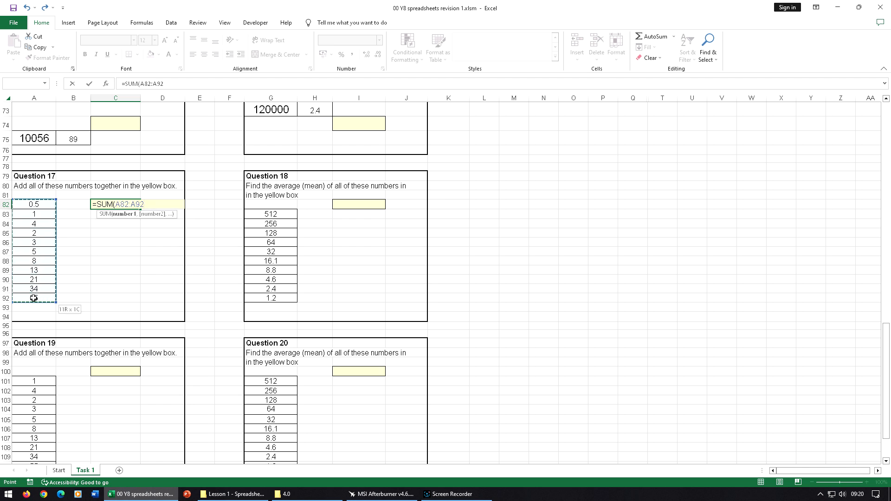
drag(33, 298, 25, 229)
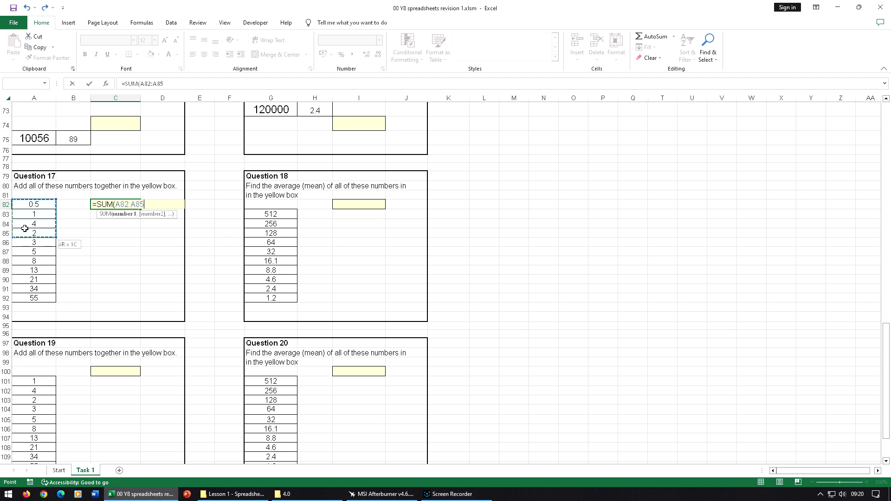
drag(24, 228, 62, 302)
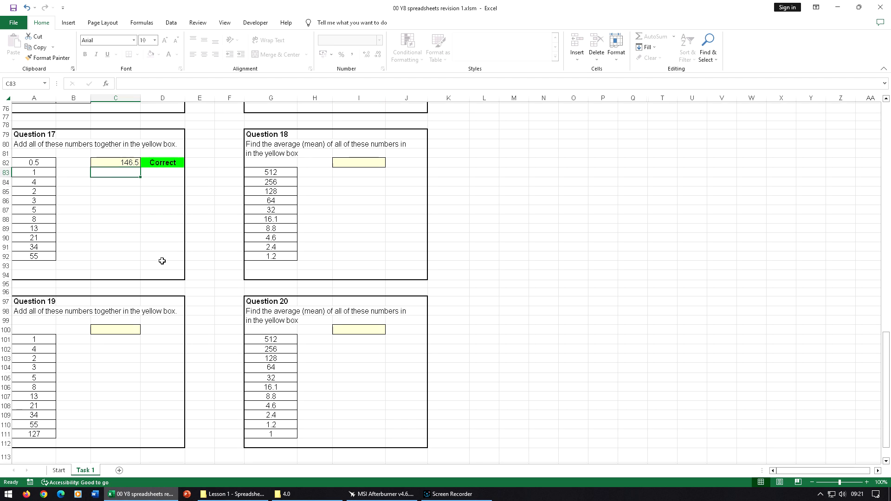
Step: Enter =AVERAGE(G83:G92) in I82 so Question 18 shows 102.51, marked Correct
click(359, 161)
text(=)
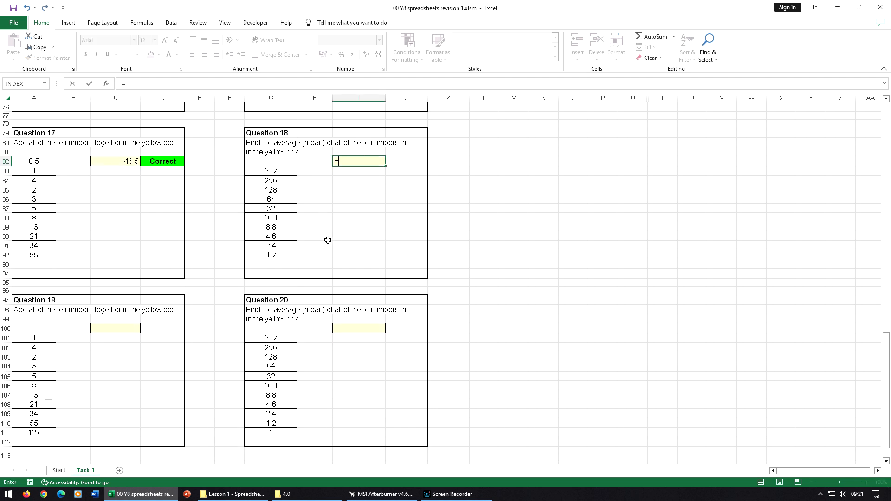
text(av)
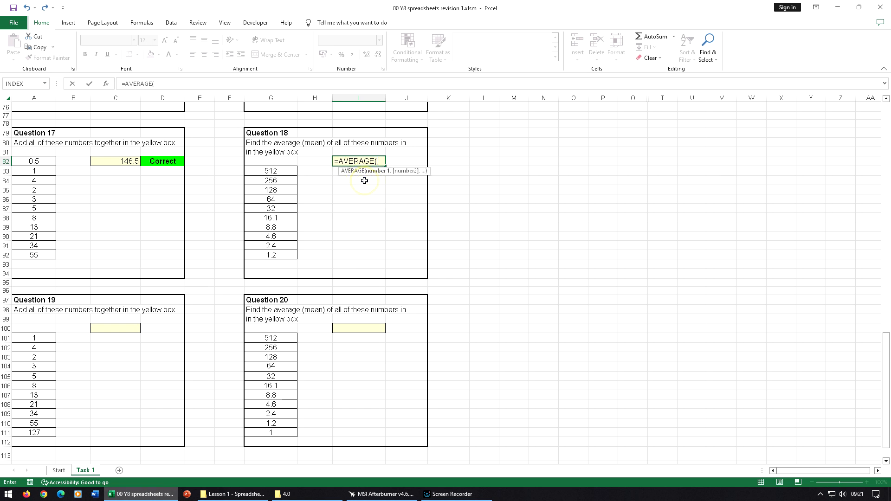
click(271, 171)
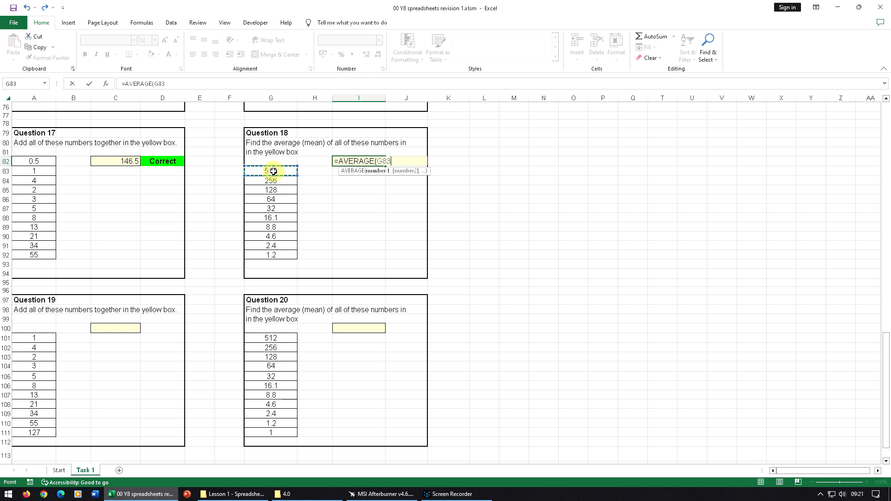
drag(270, 171, 270, 254)
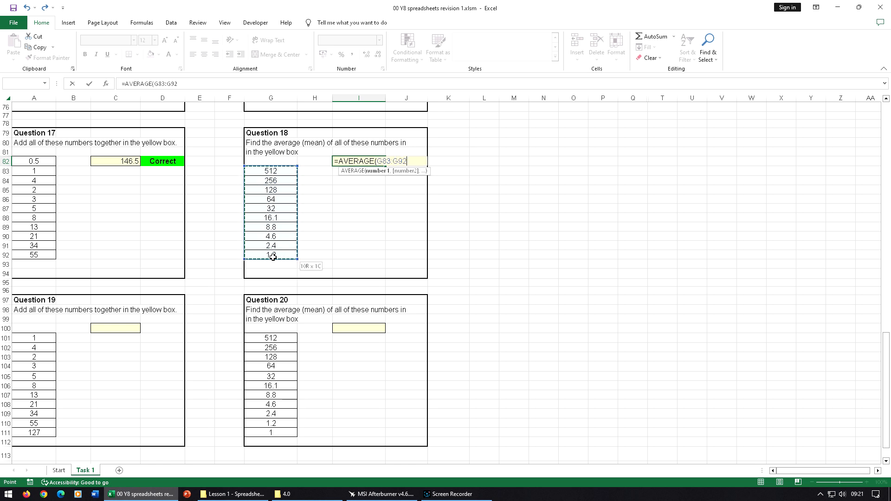
key(enter)
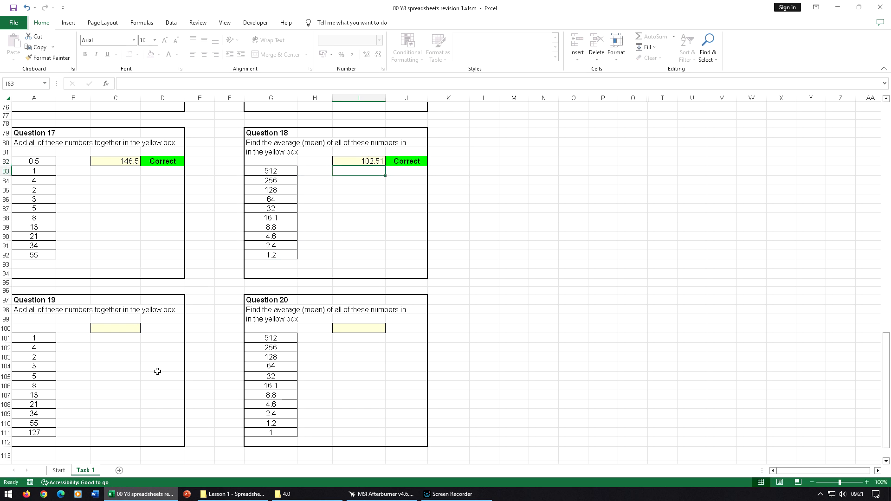
mouse_move(232, 377)
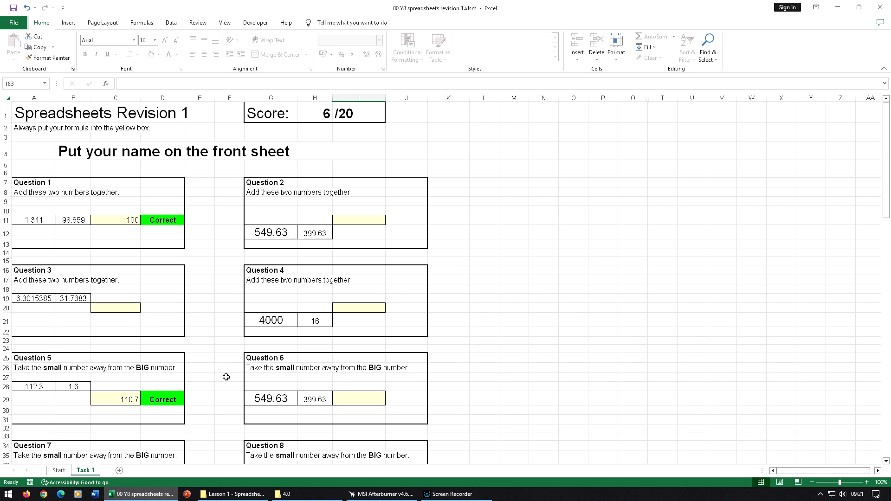
mouse_move(295, 225)
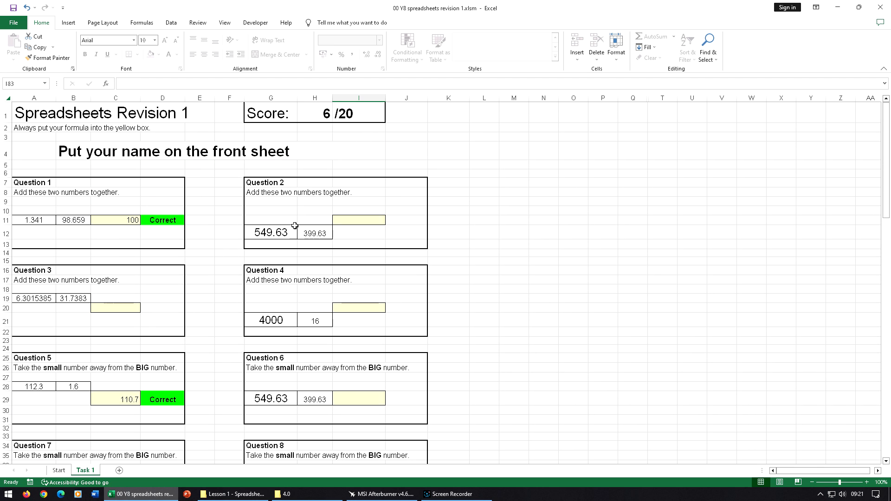